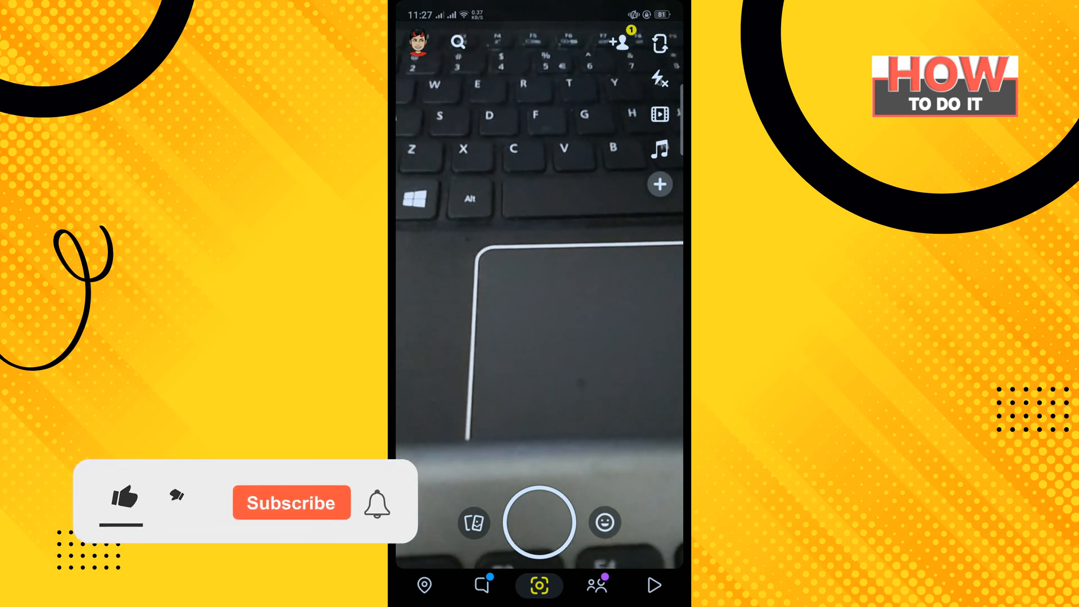
Step: Go from your profile into Settings and scroll to the Feedback section
click(123, 499)
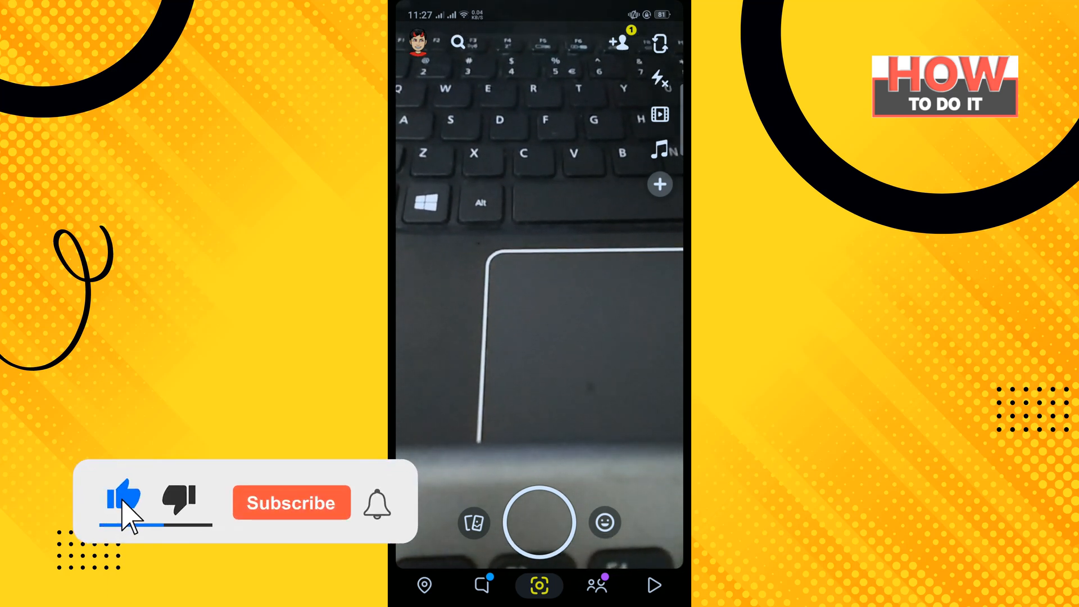
click(291, 502)
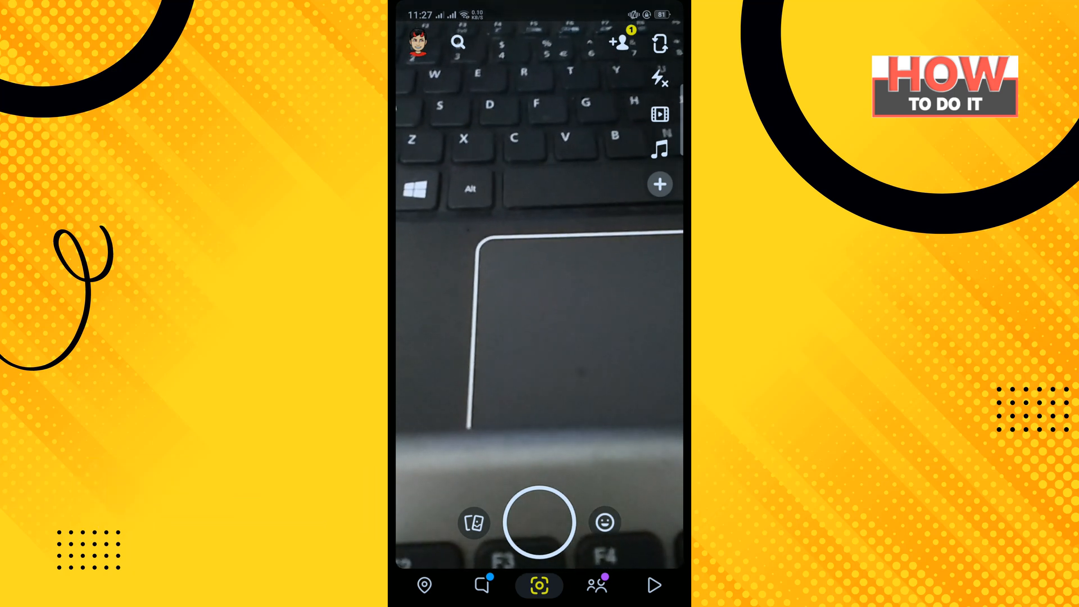
click(414, 41)
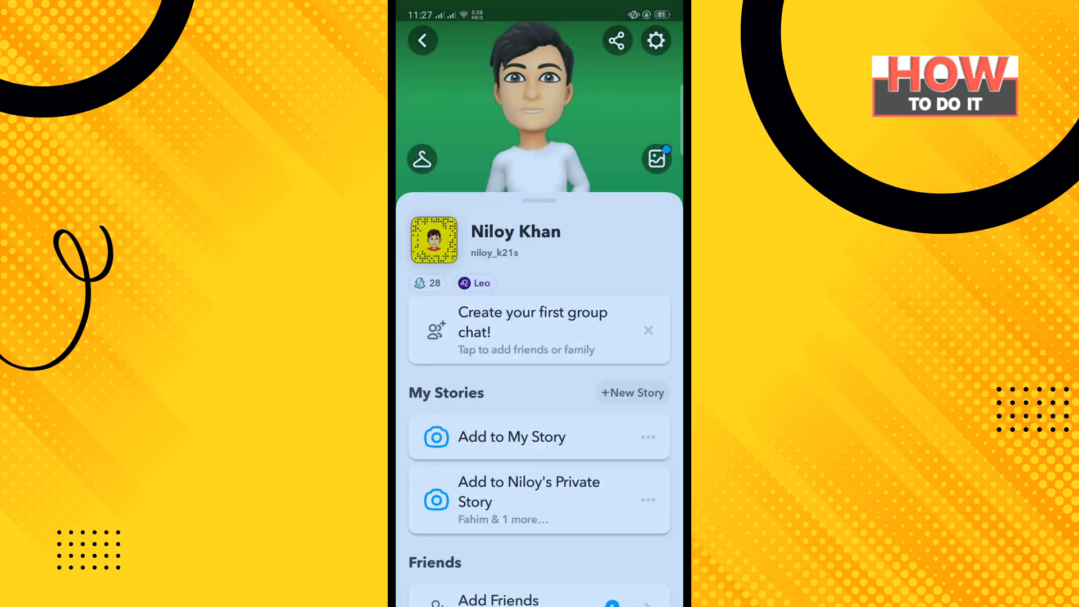
click(654, 40)
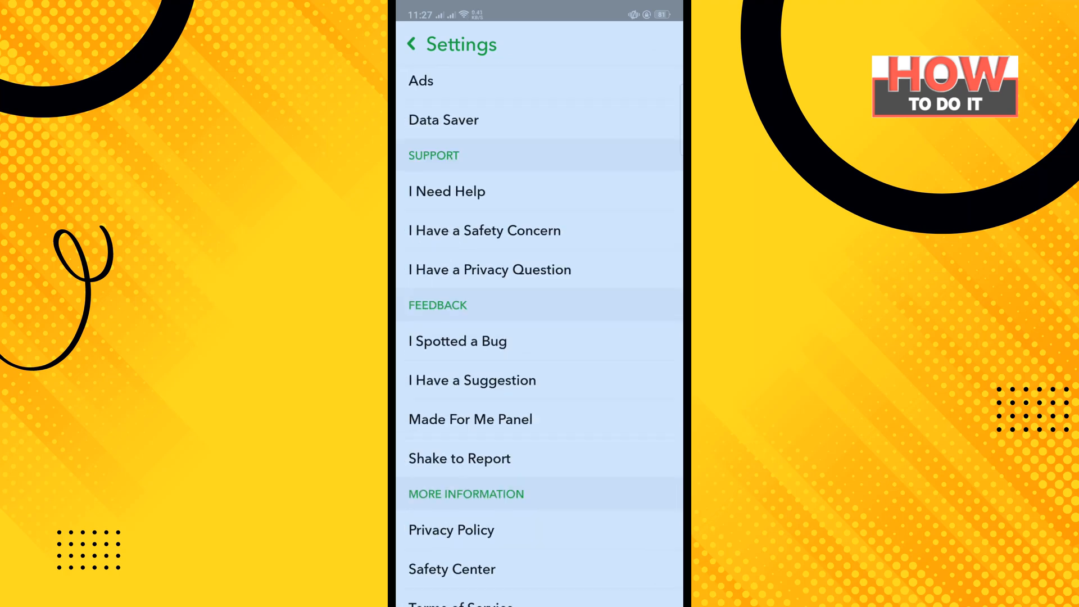
click(470, 419)
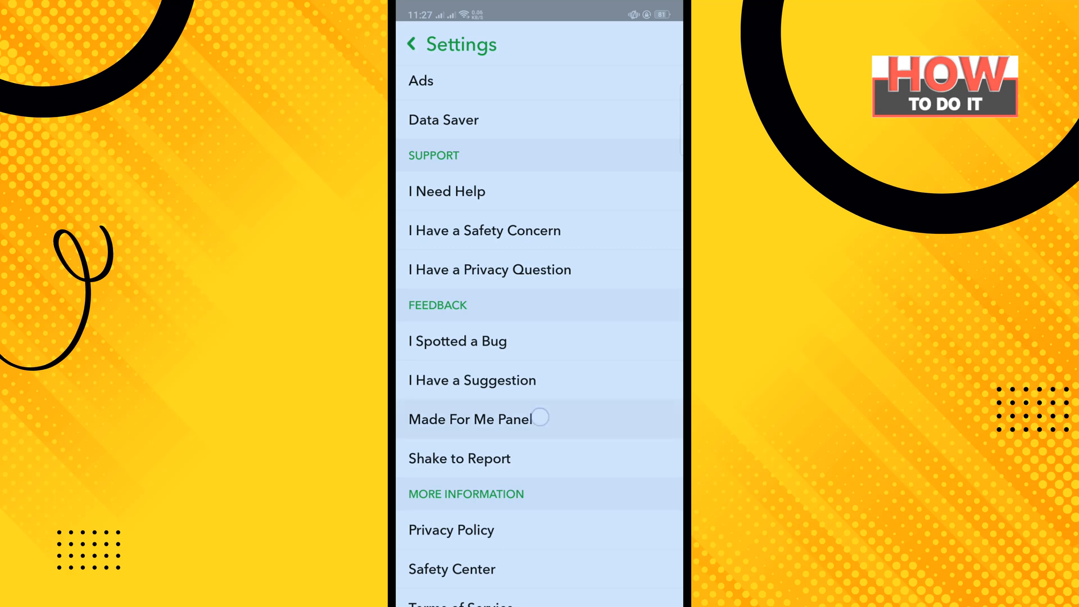
Step: Choose 'Made For Me Panel' under Feedback to show its opt-in page
click(471, 419)
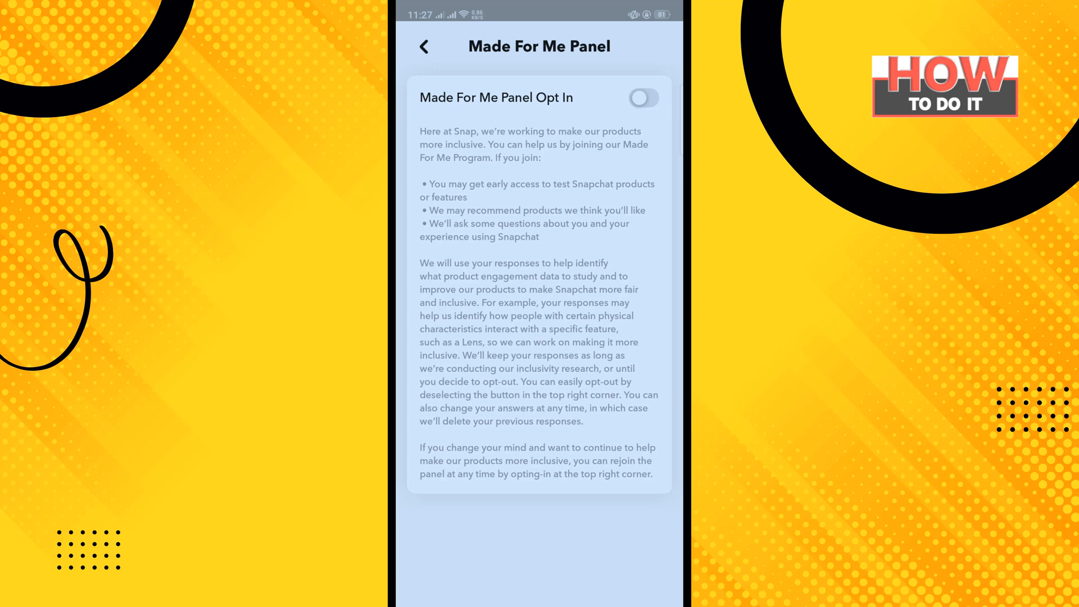
Step: Switch on 'Made For Me Panel Opt In' and review the skin tone and camera questions
click(644, 97)
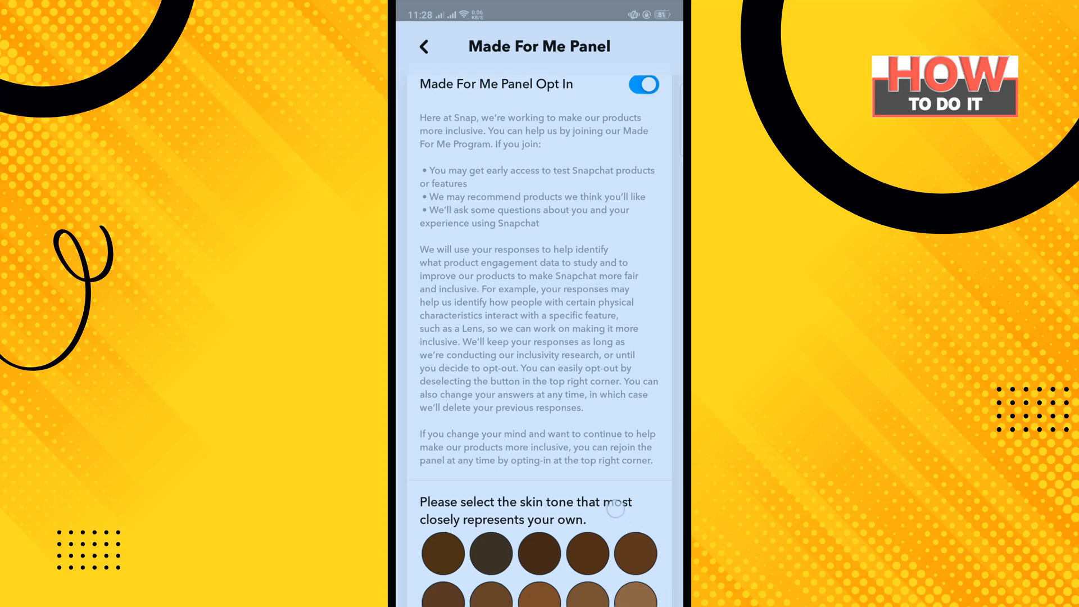
scroll(down, 3)
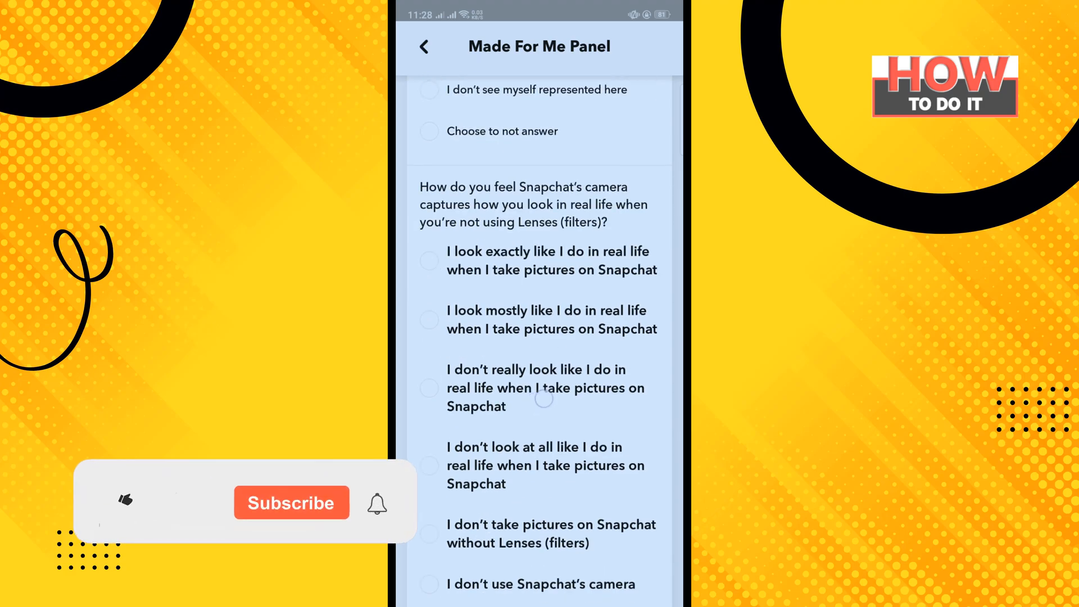
scroll(up, 3)
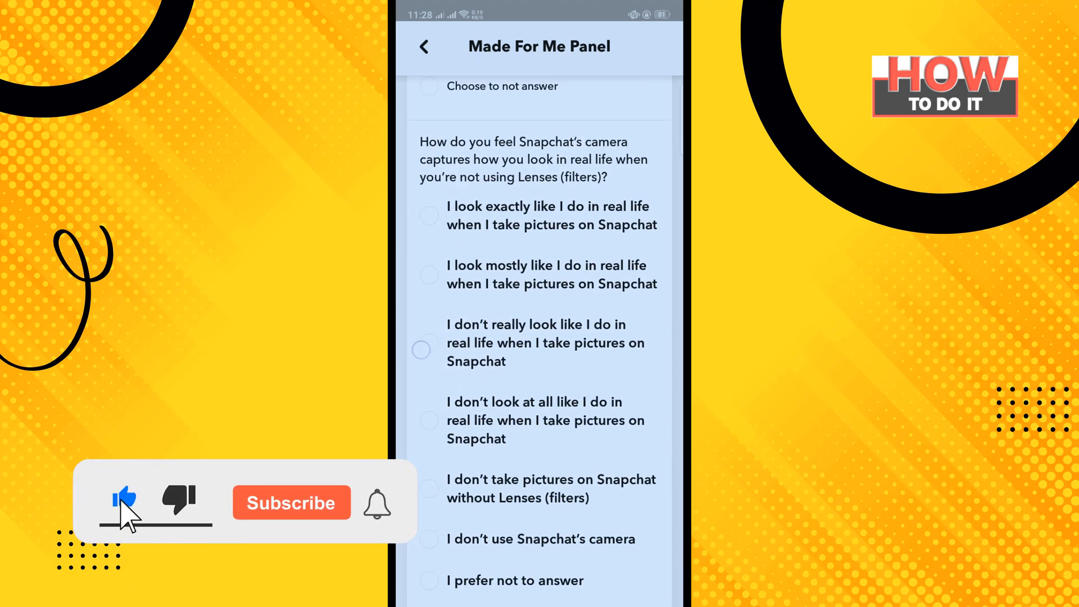